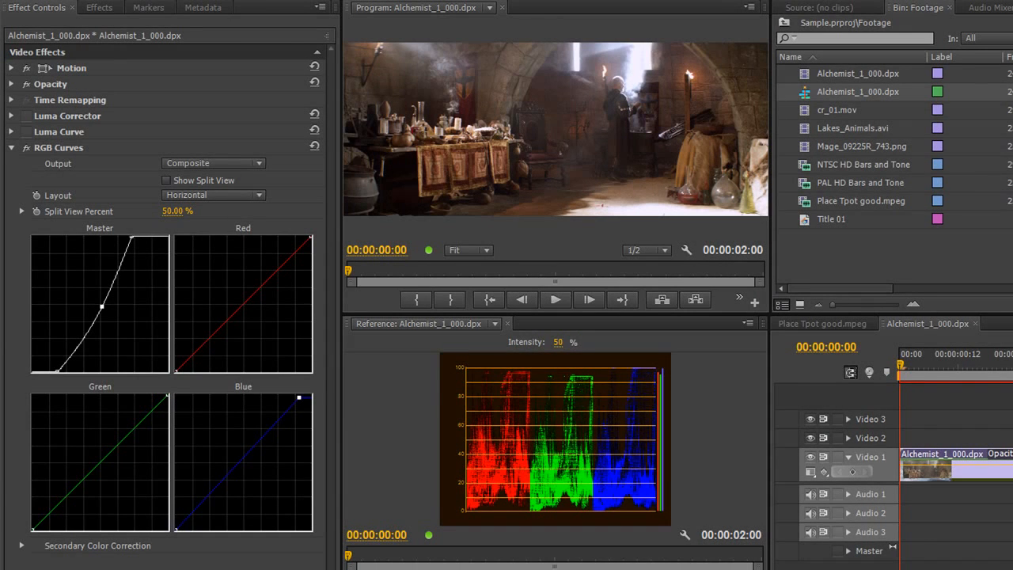
mouse_move(941, 557)
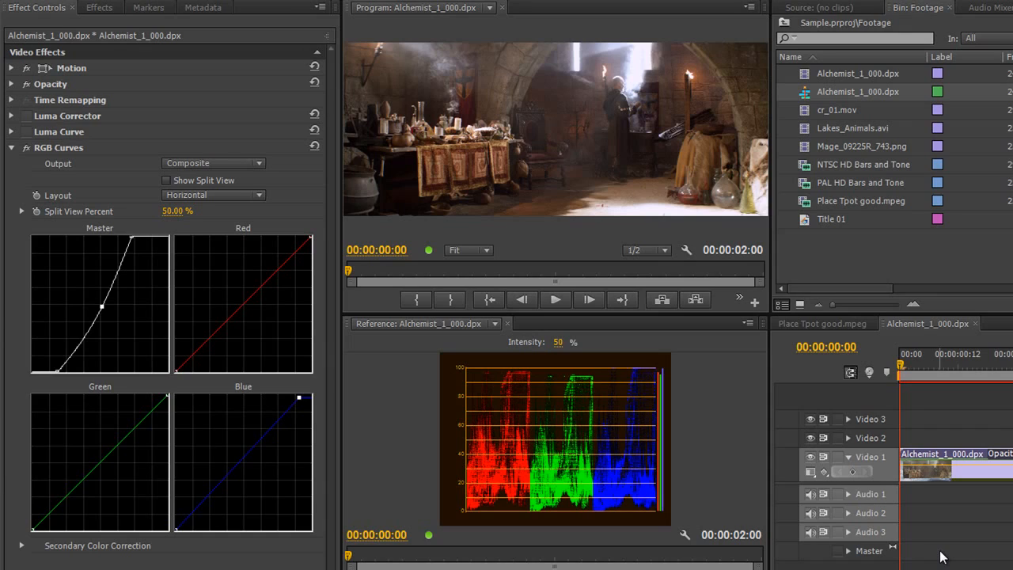
mouse_move(380, 476)
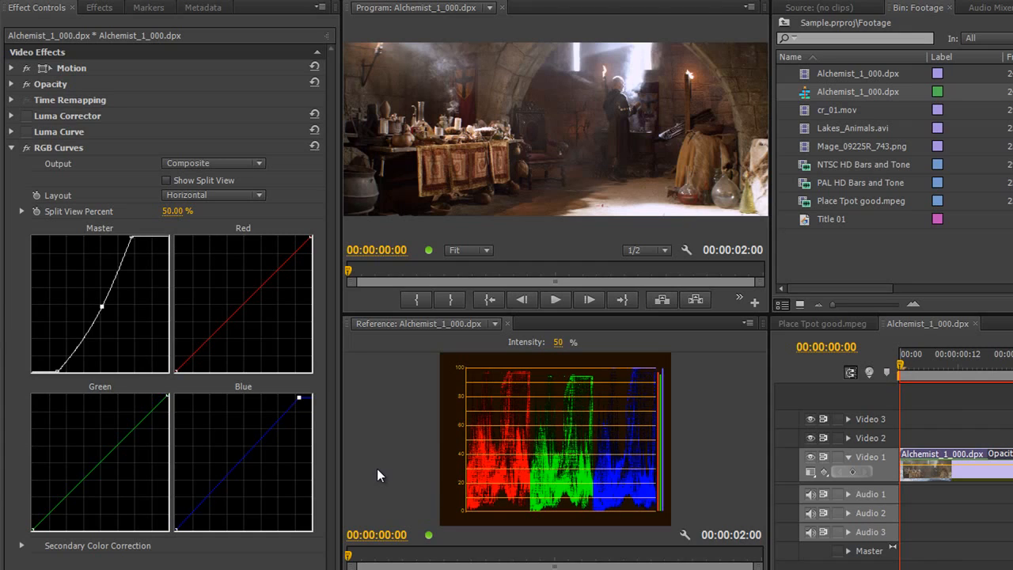
mouse_move(441, 386)
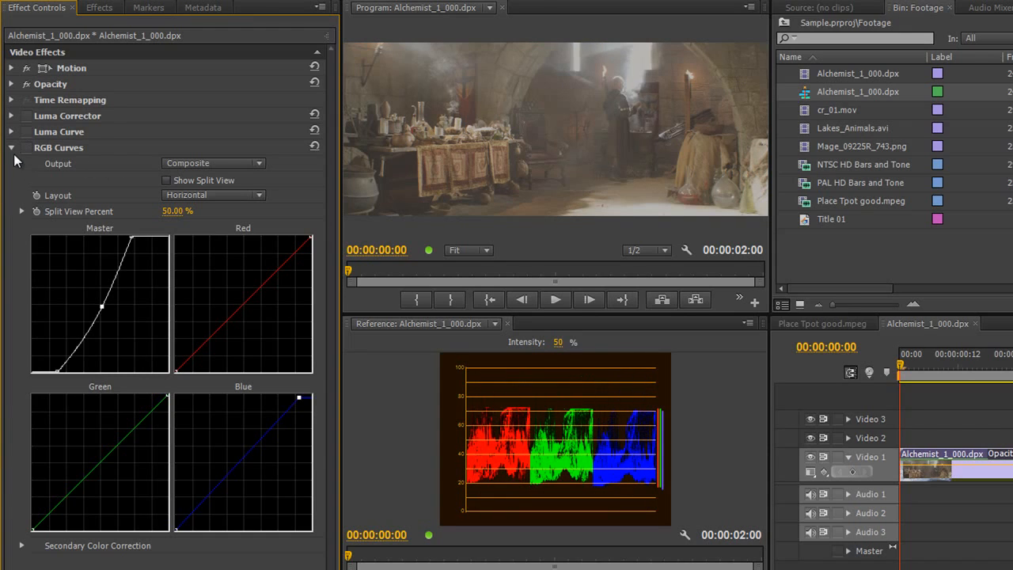
- Filter the effects library to Video Effects > Color Correction and search for 'levels'
left_click(11, 149)
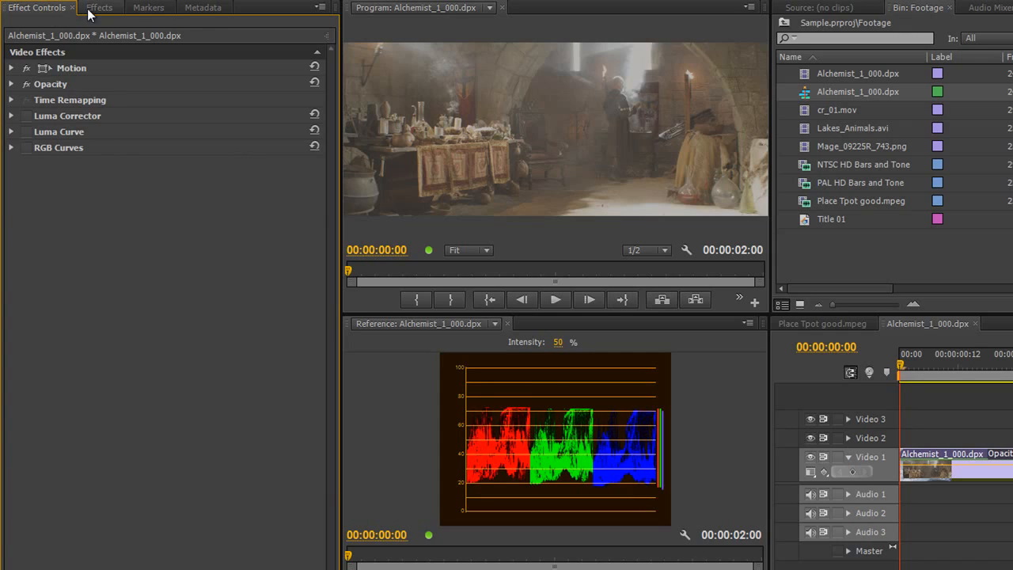
left_click(98, 6)
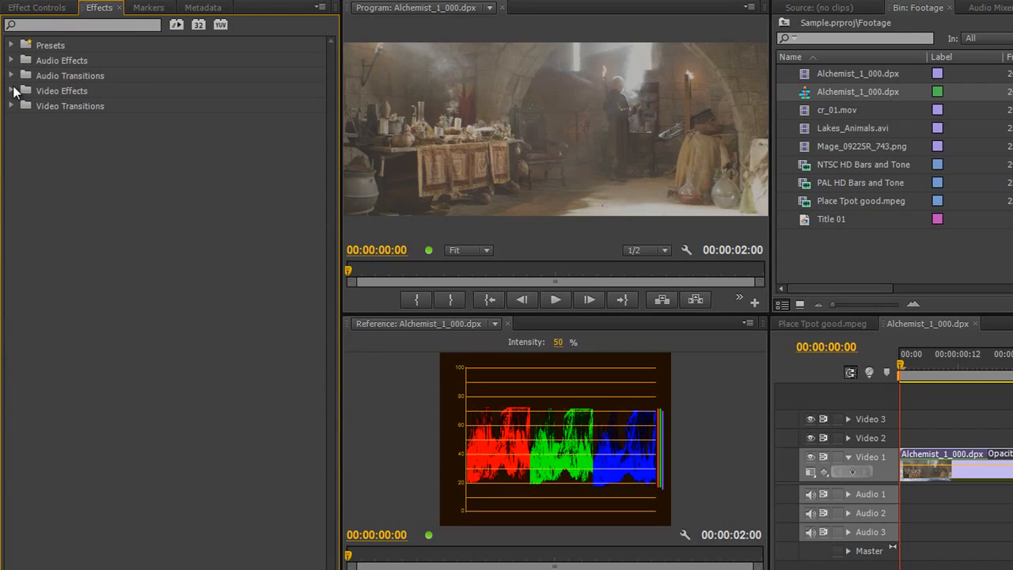
left_click(9, 90)
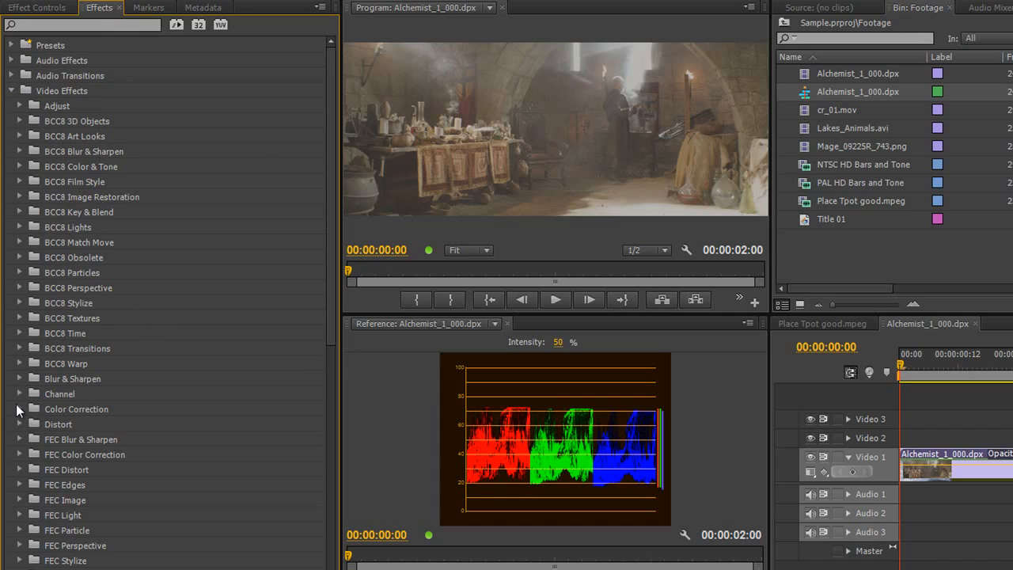
left_click(19, 408)
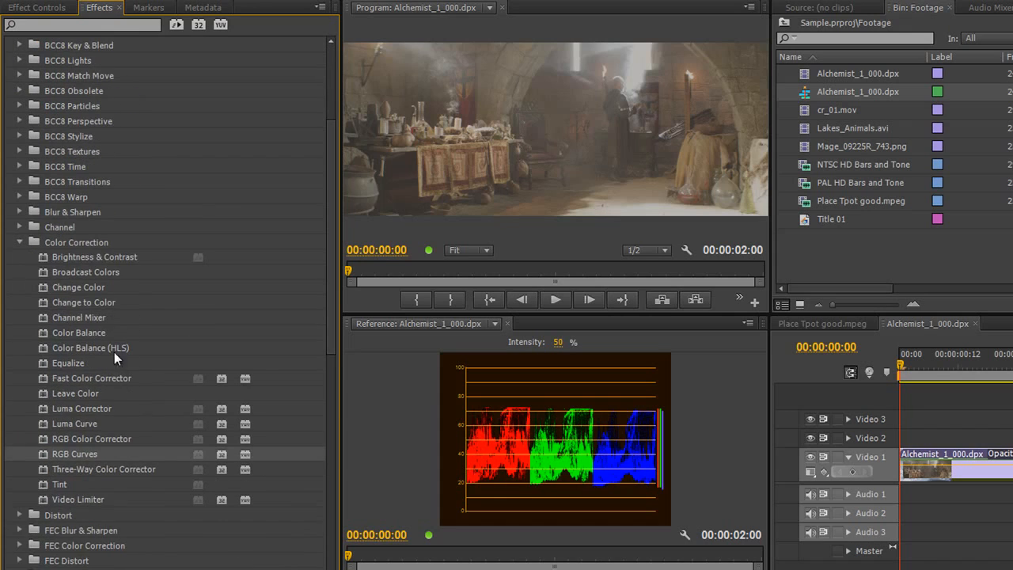
mouse_move(78, 472)
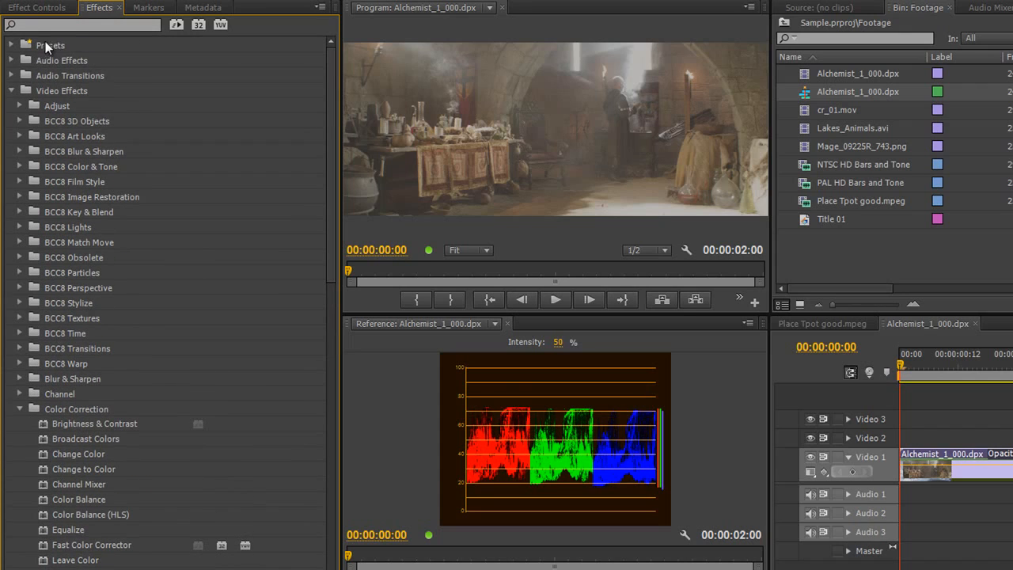
type("levels")
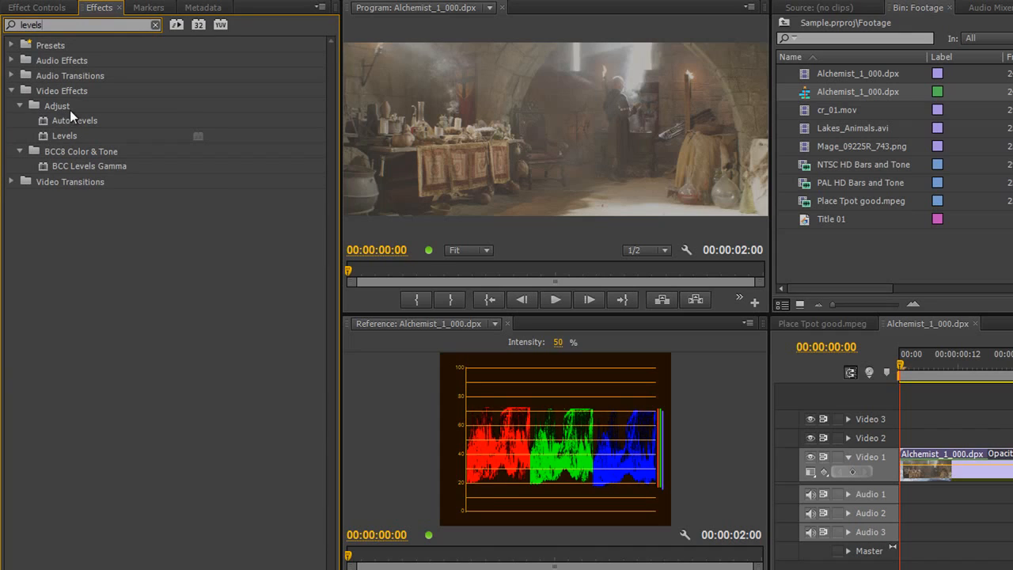
mouse_move(76, 130)
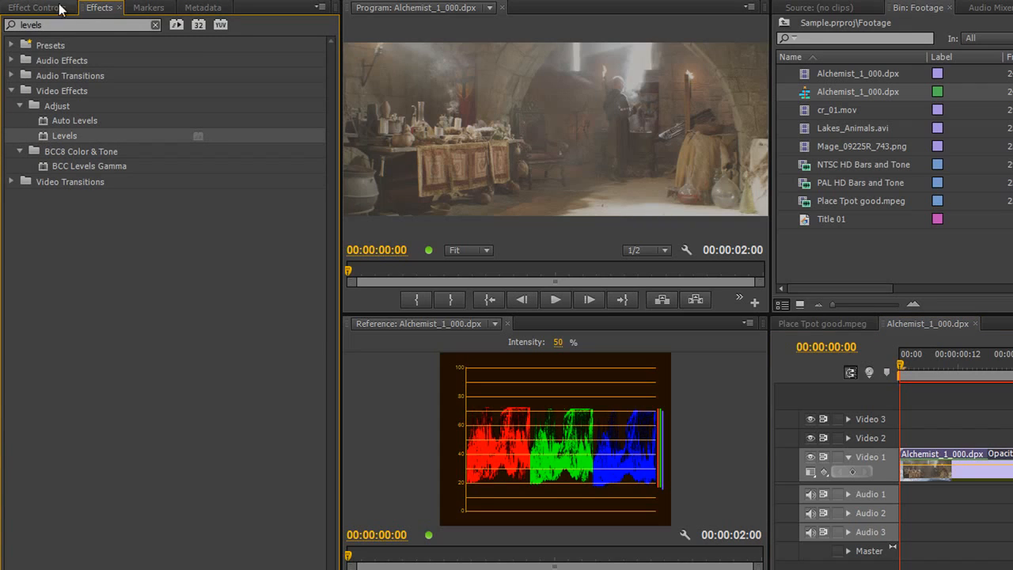
- Apply Levels to the Alchemist clip and bring up its Levels Settings dialog
left_click(32, 8)
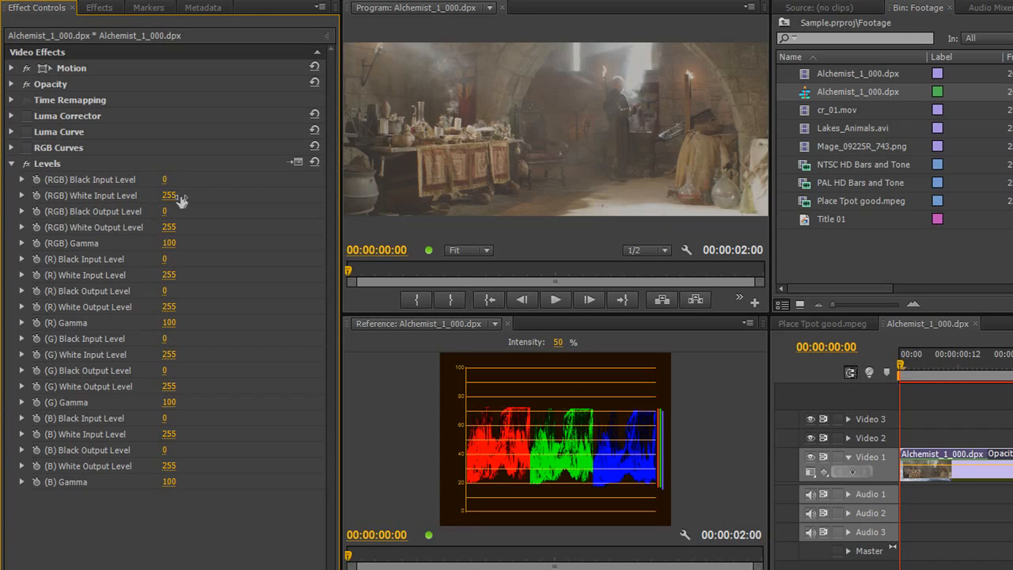
mouse_move(182, 195)
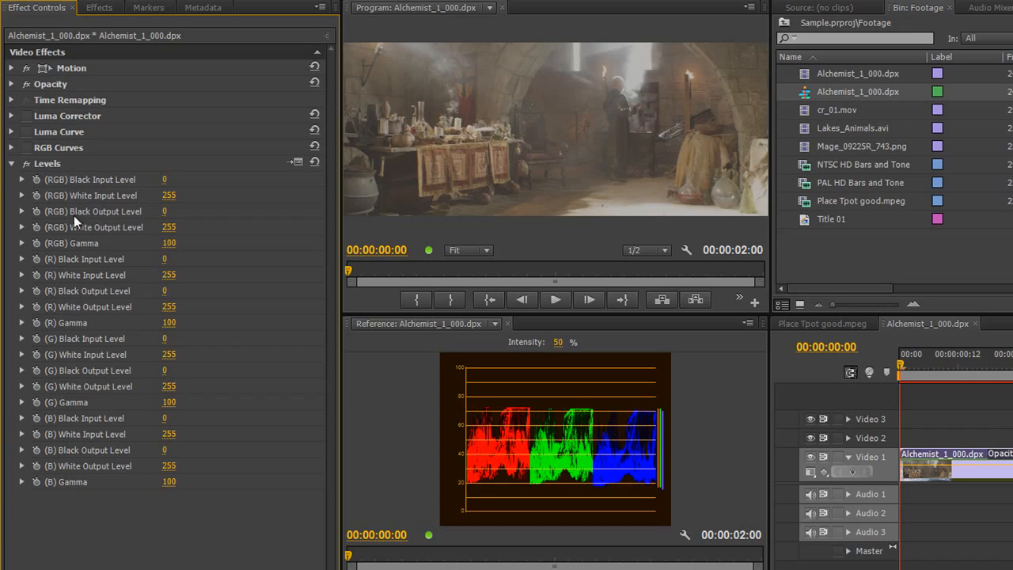
mouse_move(46, 356)
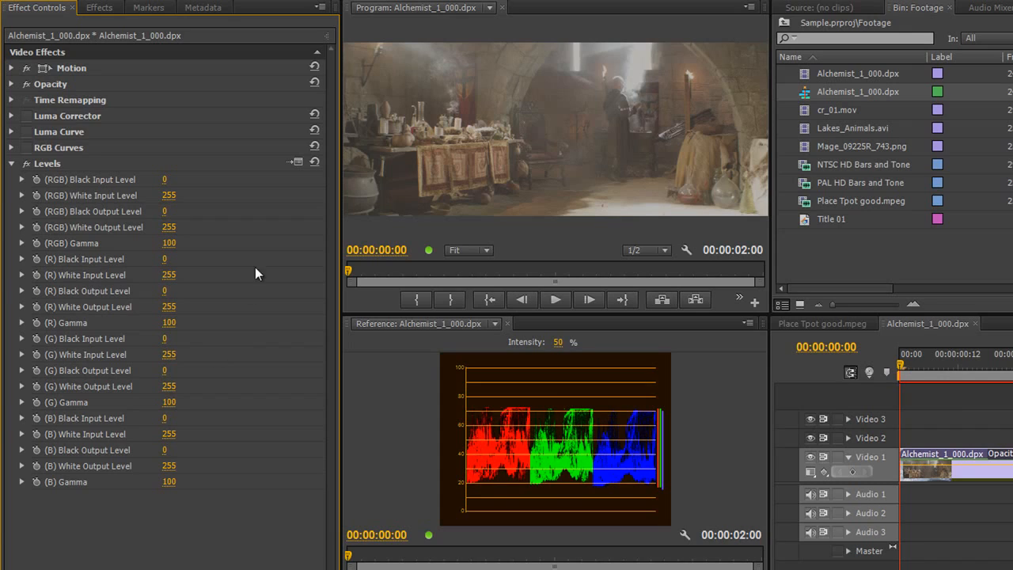
mouse_move(298, 163)
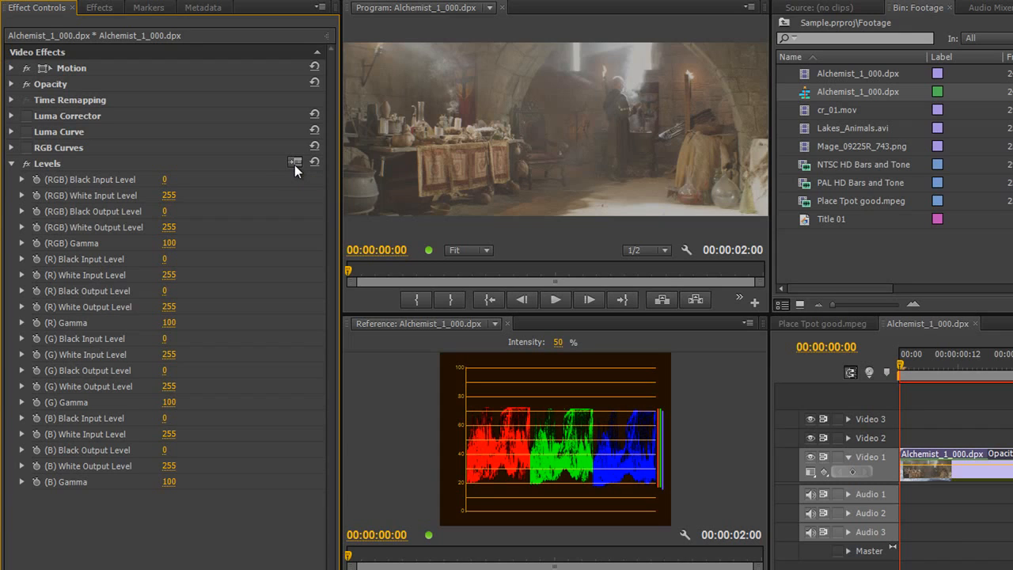
left_click(294, 162)
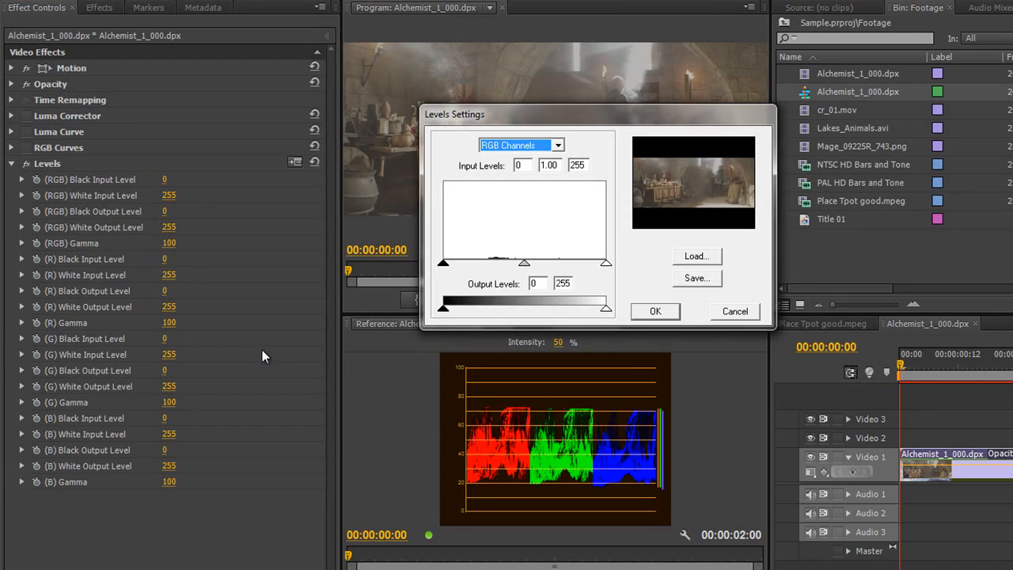
mouse_move(525, 267)
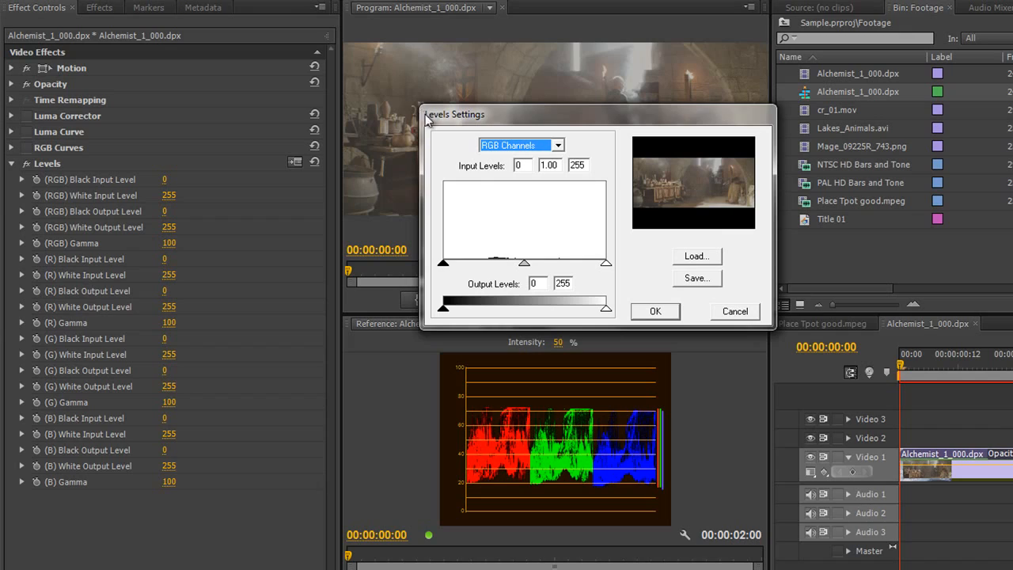
mouse_move(718, 90)
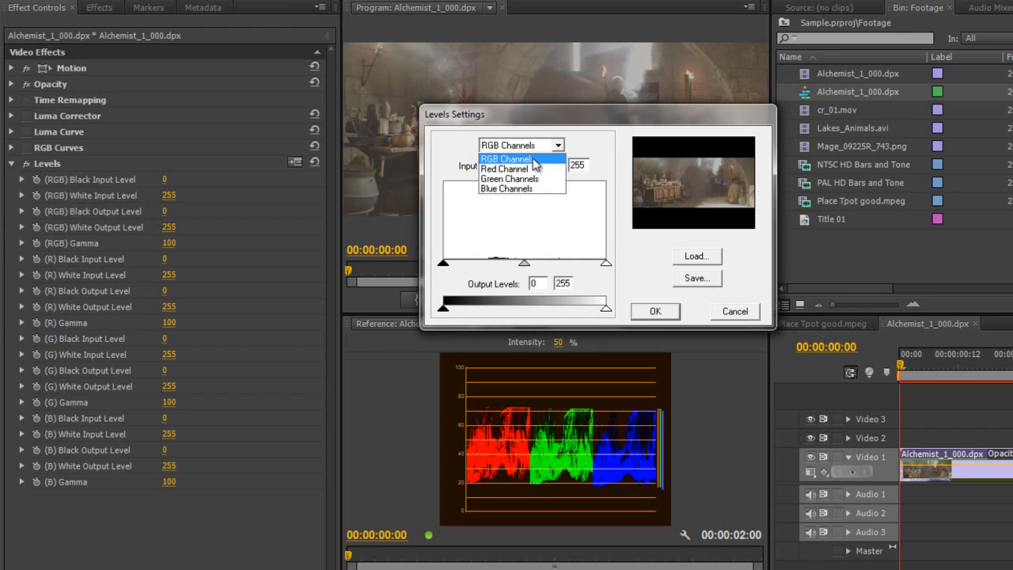
- Set the RGB input levels to black 45, white 221 and gamma 0.83
left_click(508, 158)
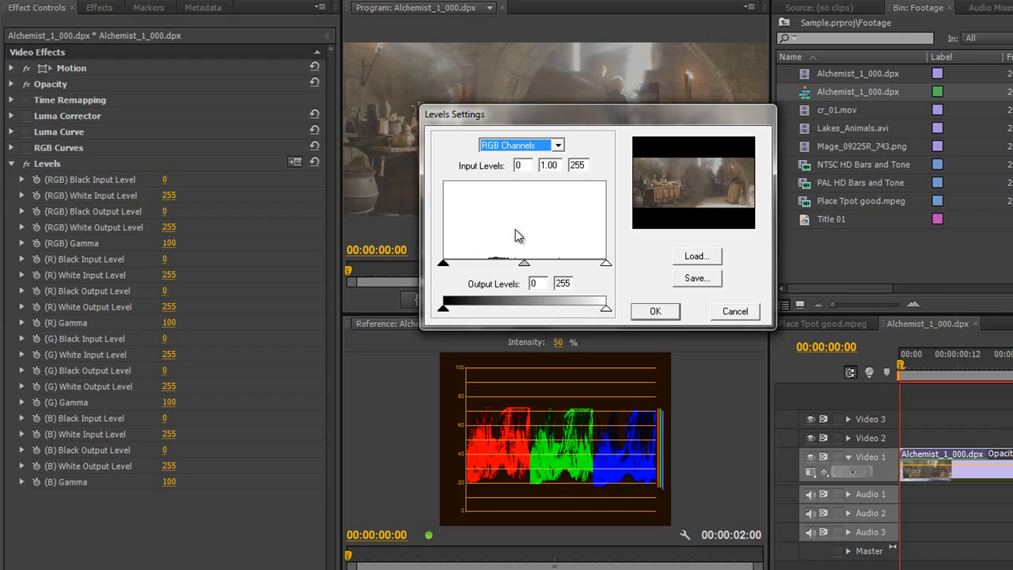
mouse_move(443, 266)
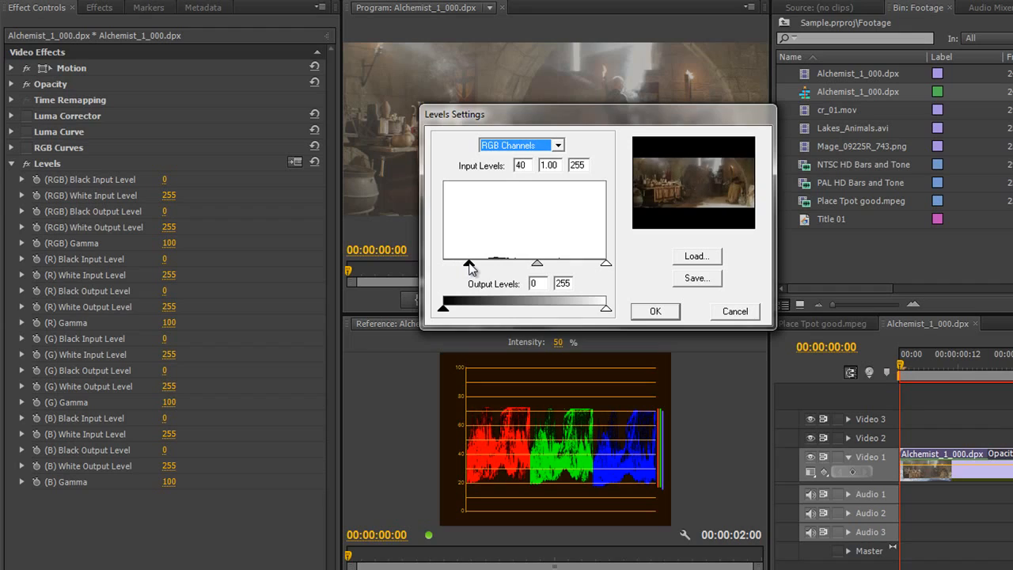
left_click_drag(468, 263, 475, 262)
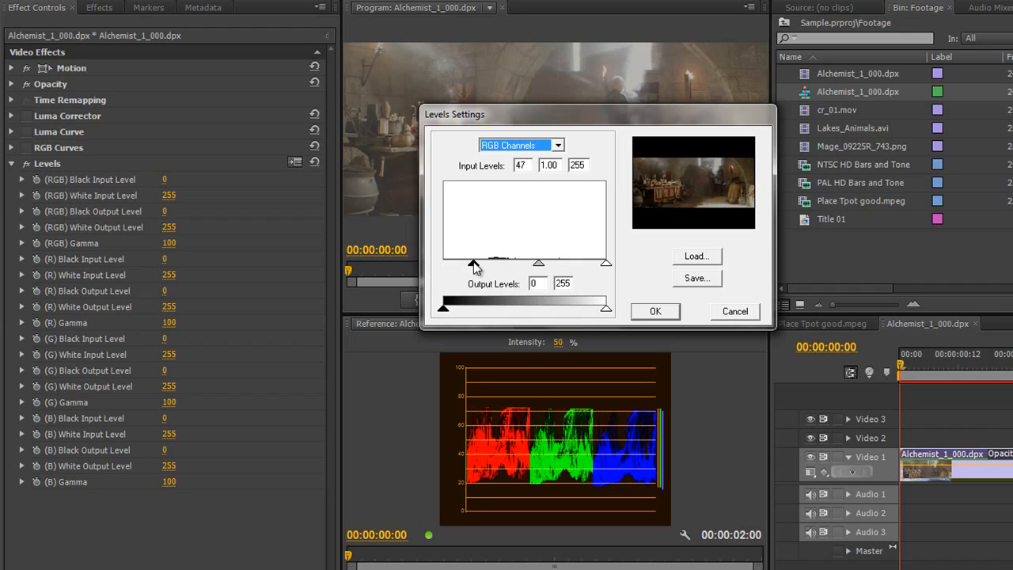
left_click_drag(475, 262, 470, 263)
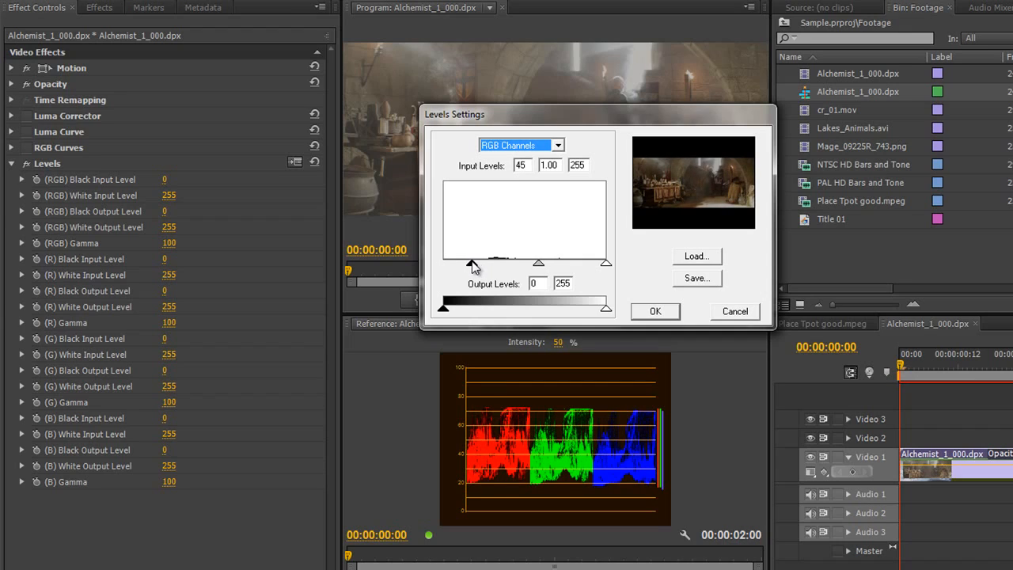
mouse_move(519, 451)
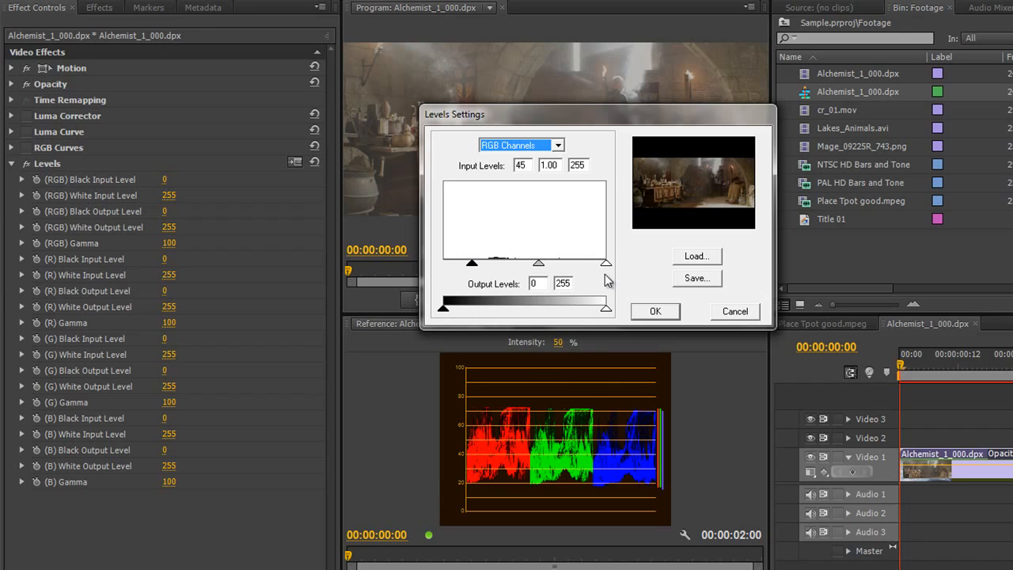
left_click_drag(604, 263, 582, 263)
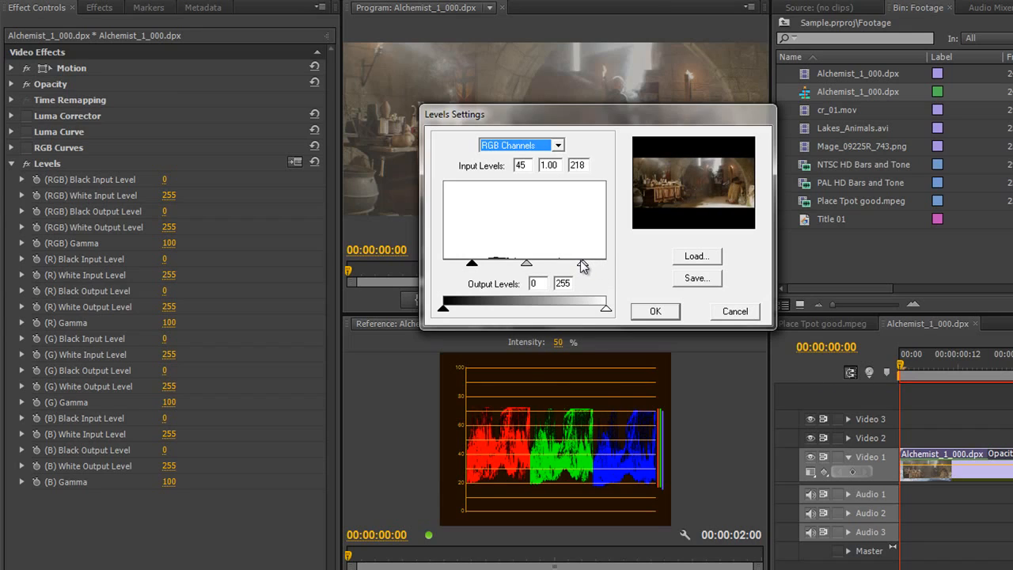
left_click_drag(582, 263, 585, 263)
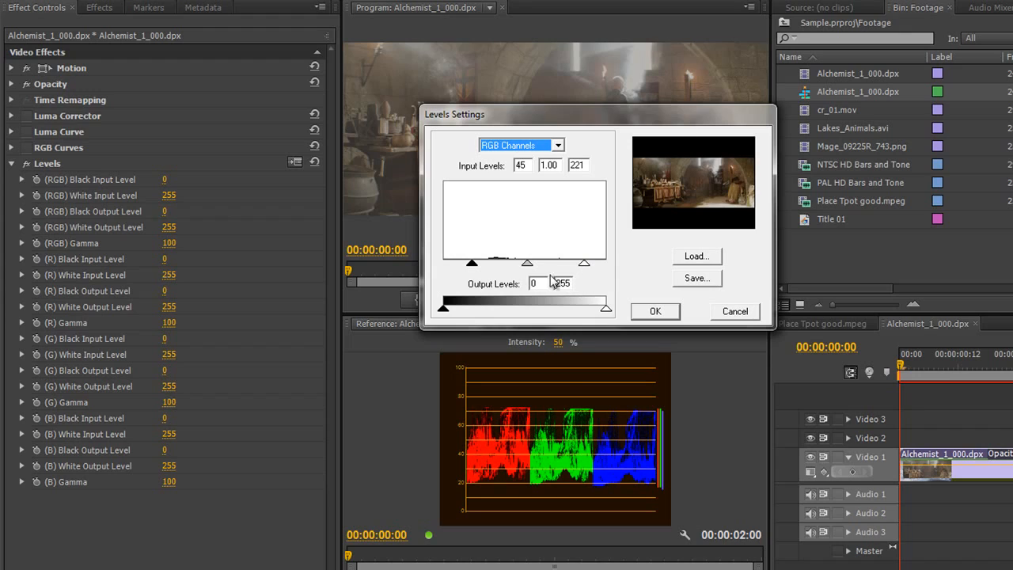
left_click_drag(529, 262, 528, 262)
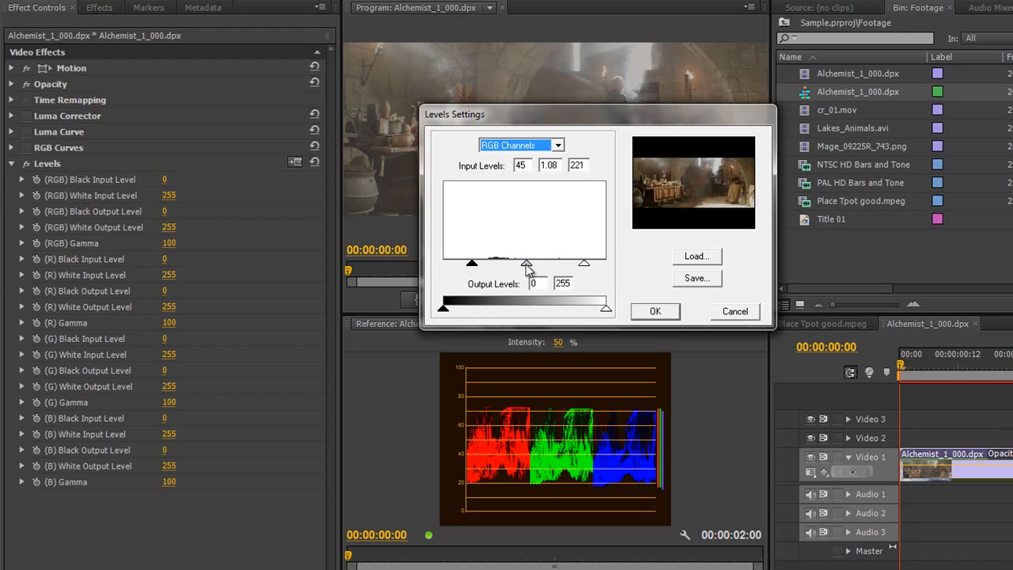
left_click_drag(526, 263, 535, 263)
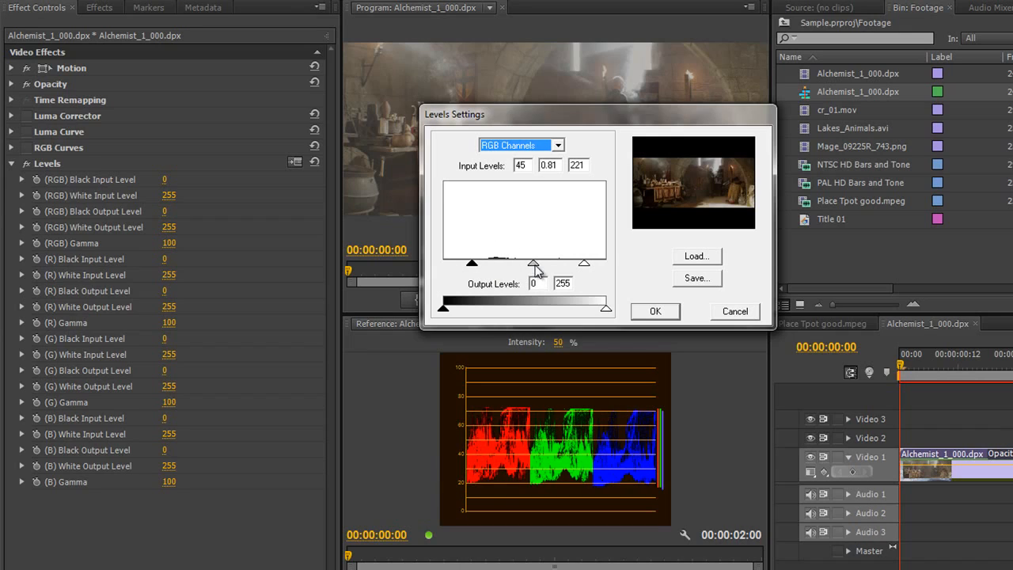
left_click_drag(535, 263, 535, 263)
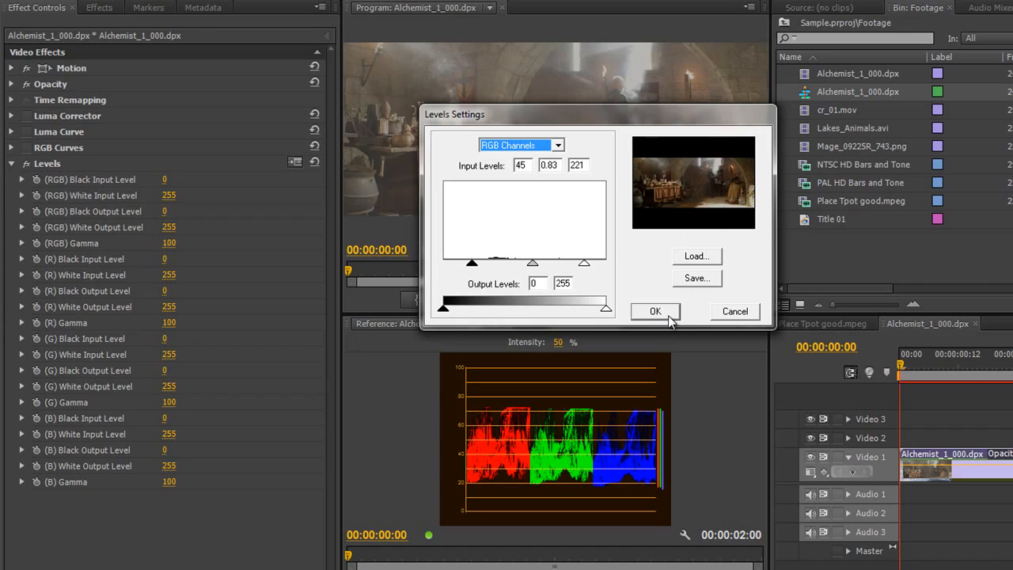
- Apply the levels, then lower the white input to 203 and apply again
left_click(655, 310)
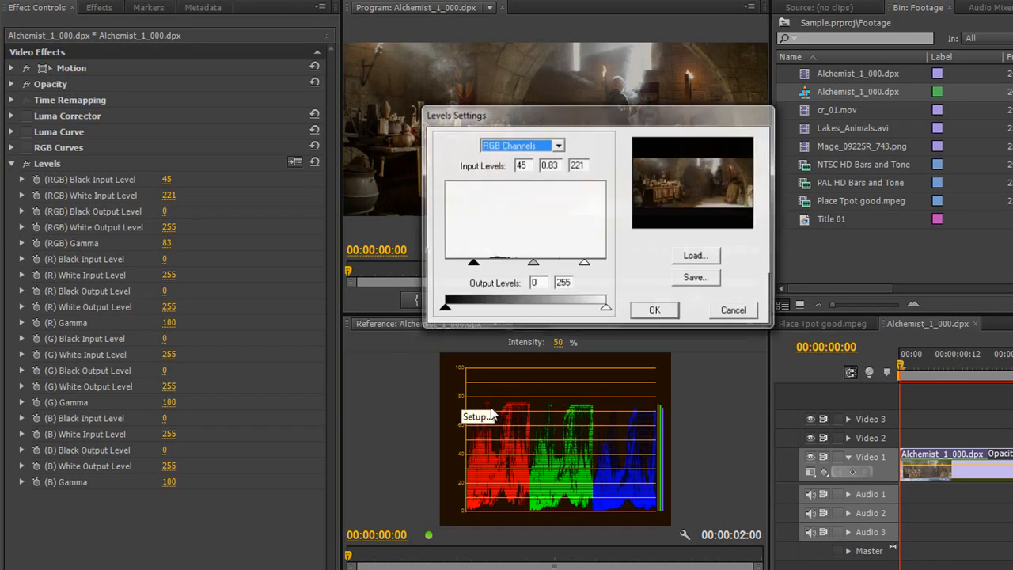
left_click_drag(584, 261, 573, 262)
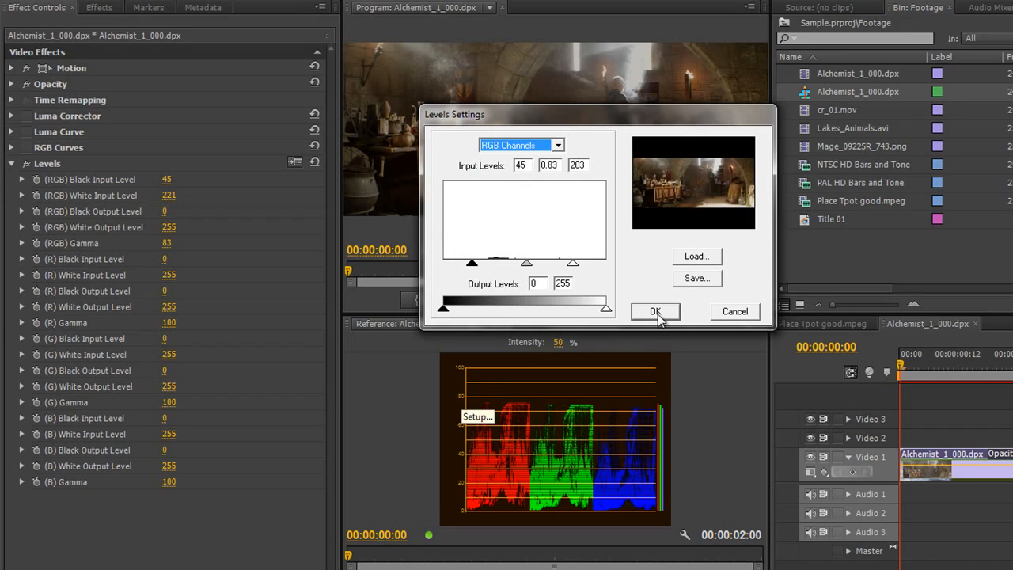
left_click(655, 310)
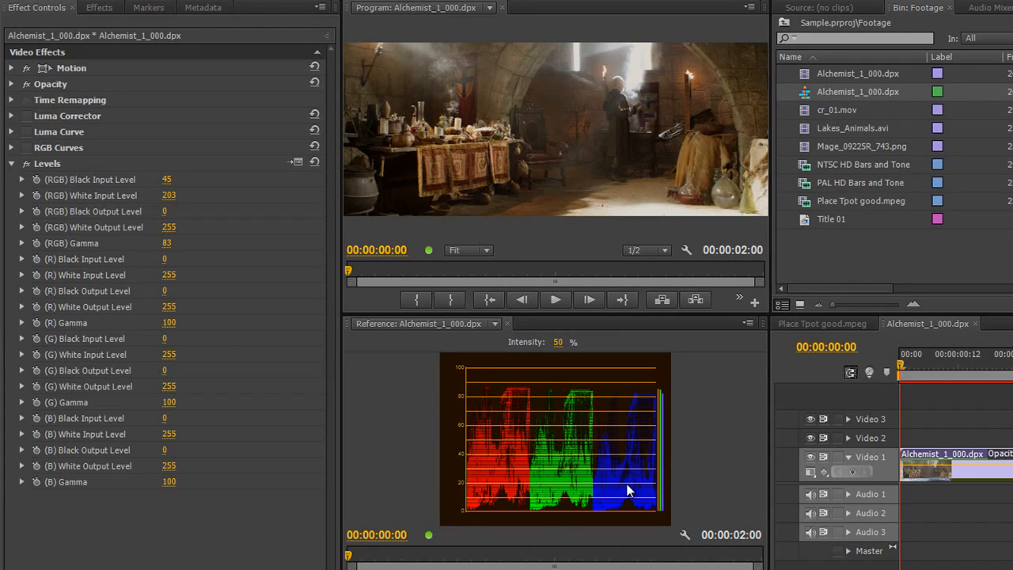
mouse_move(256, 241)
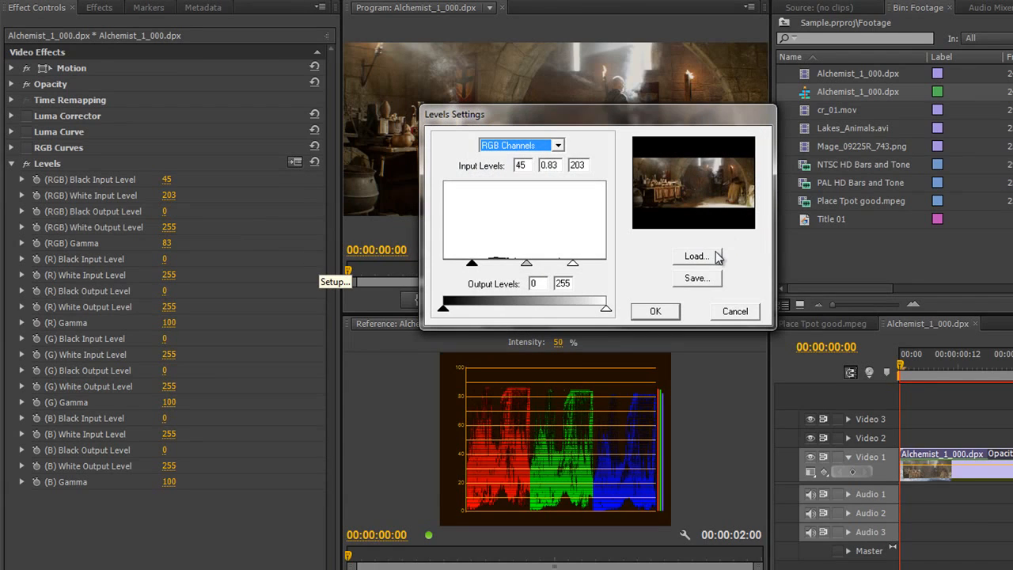
mouse_move(709, 285)
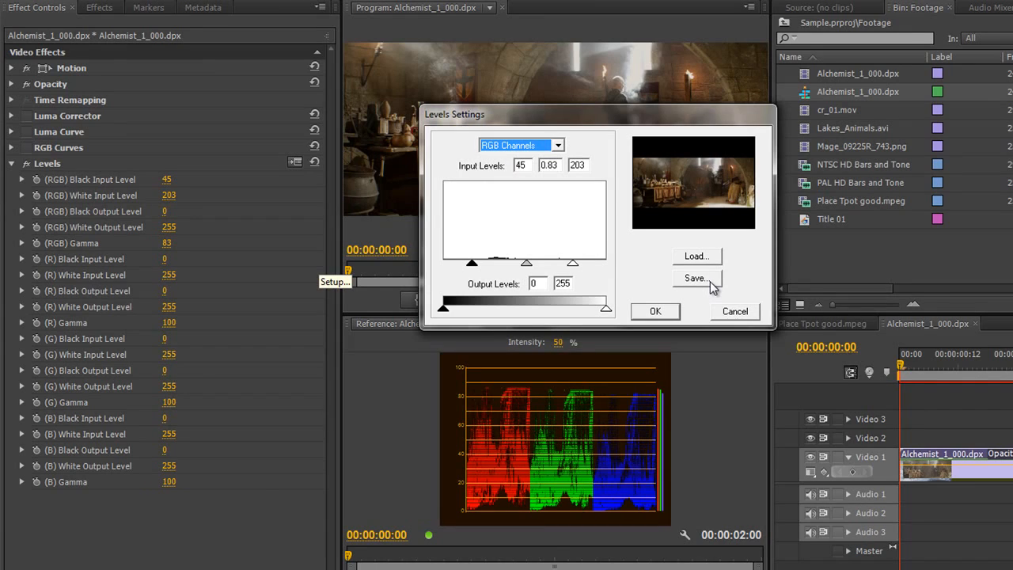
mouse_move(550, 224)
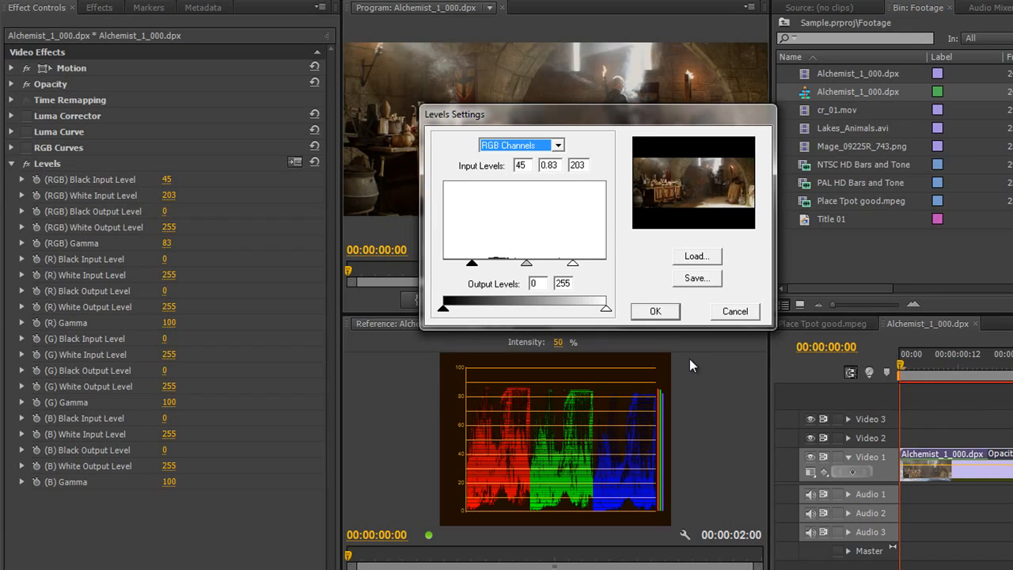
mouse_move(699, 354)
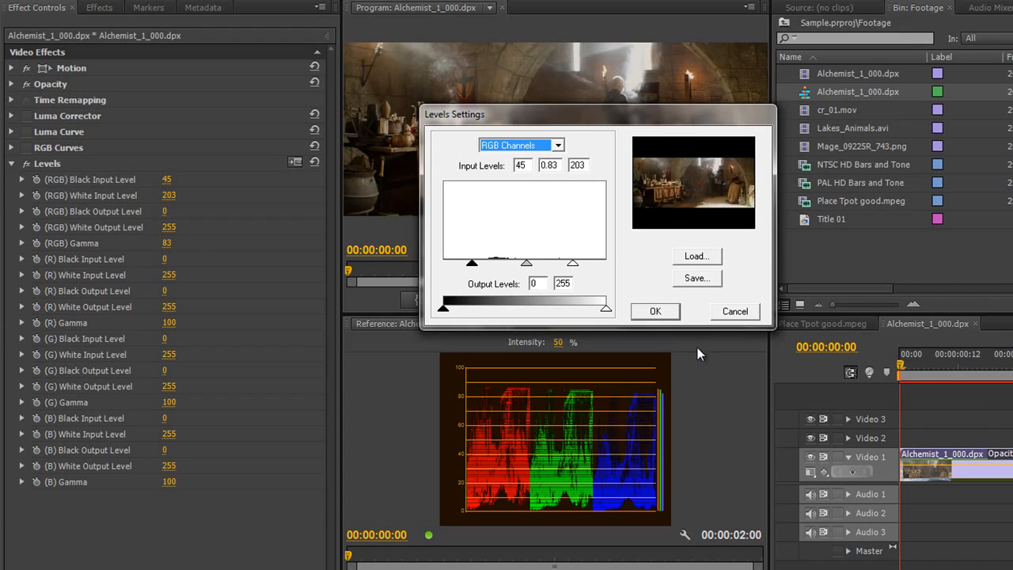